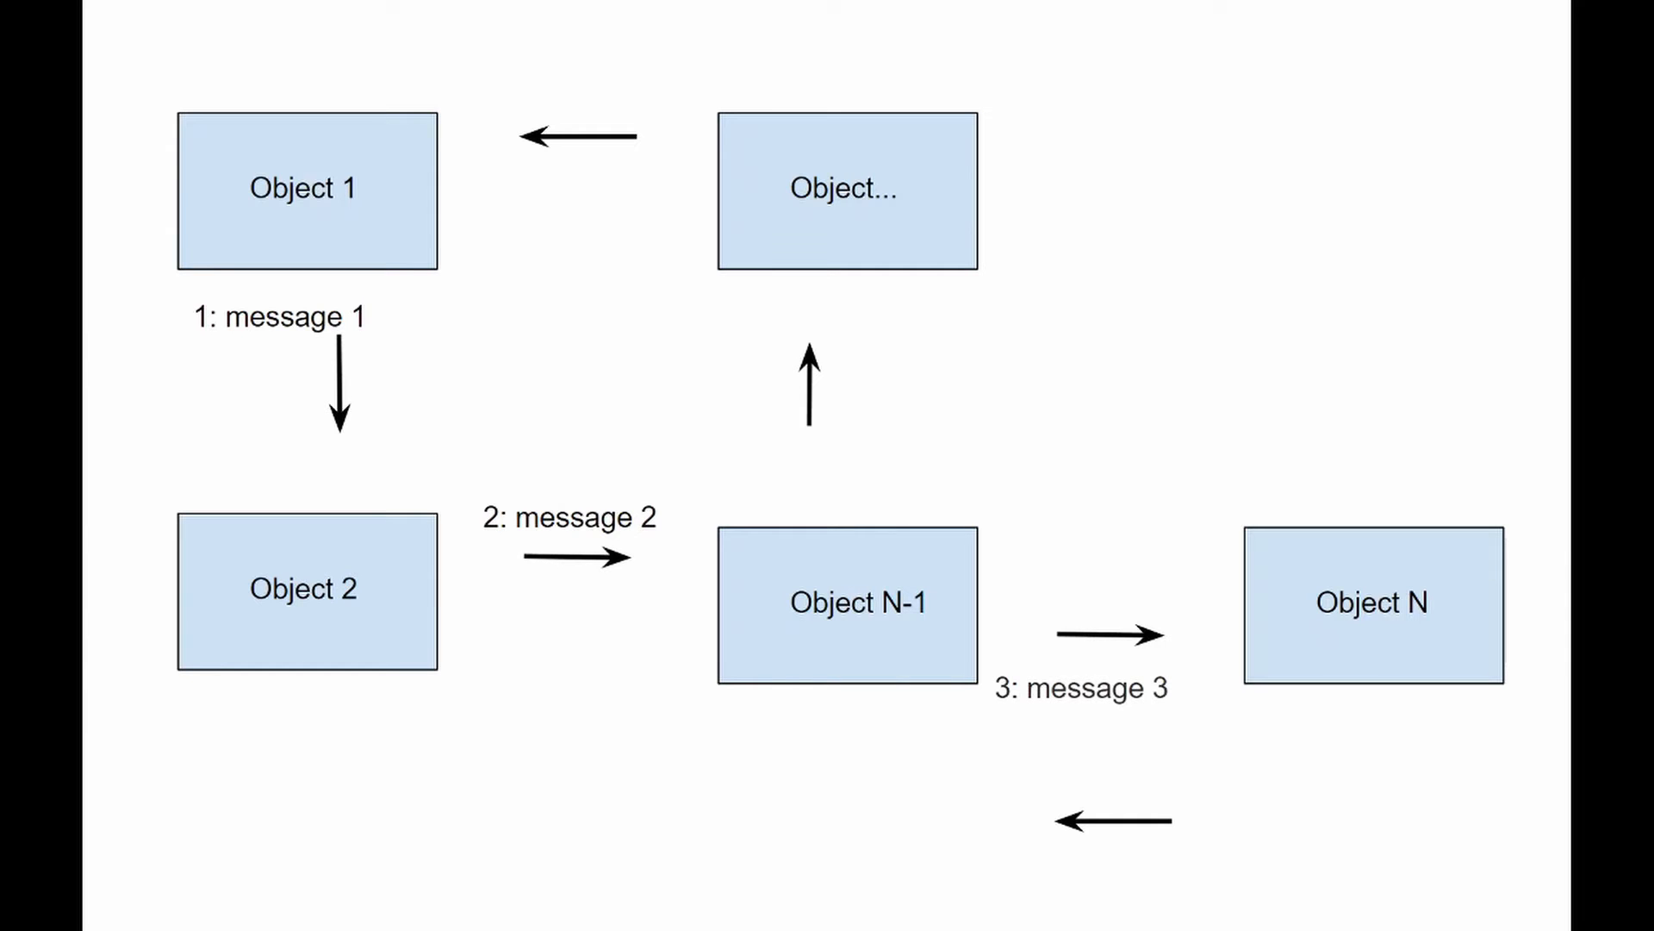
text(4: message 4)
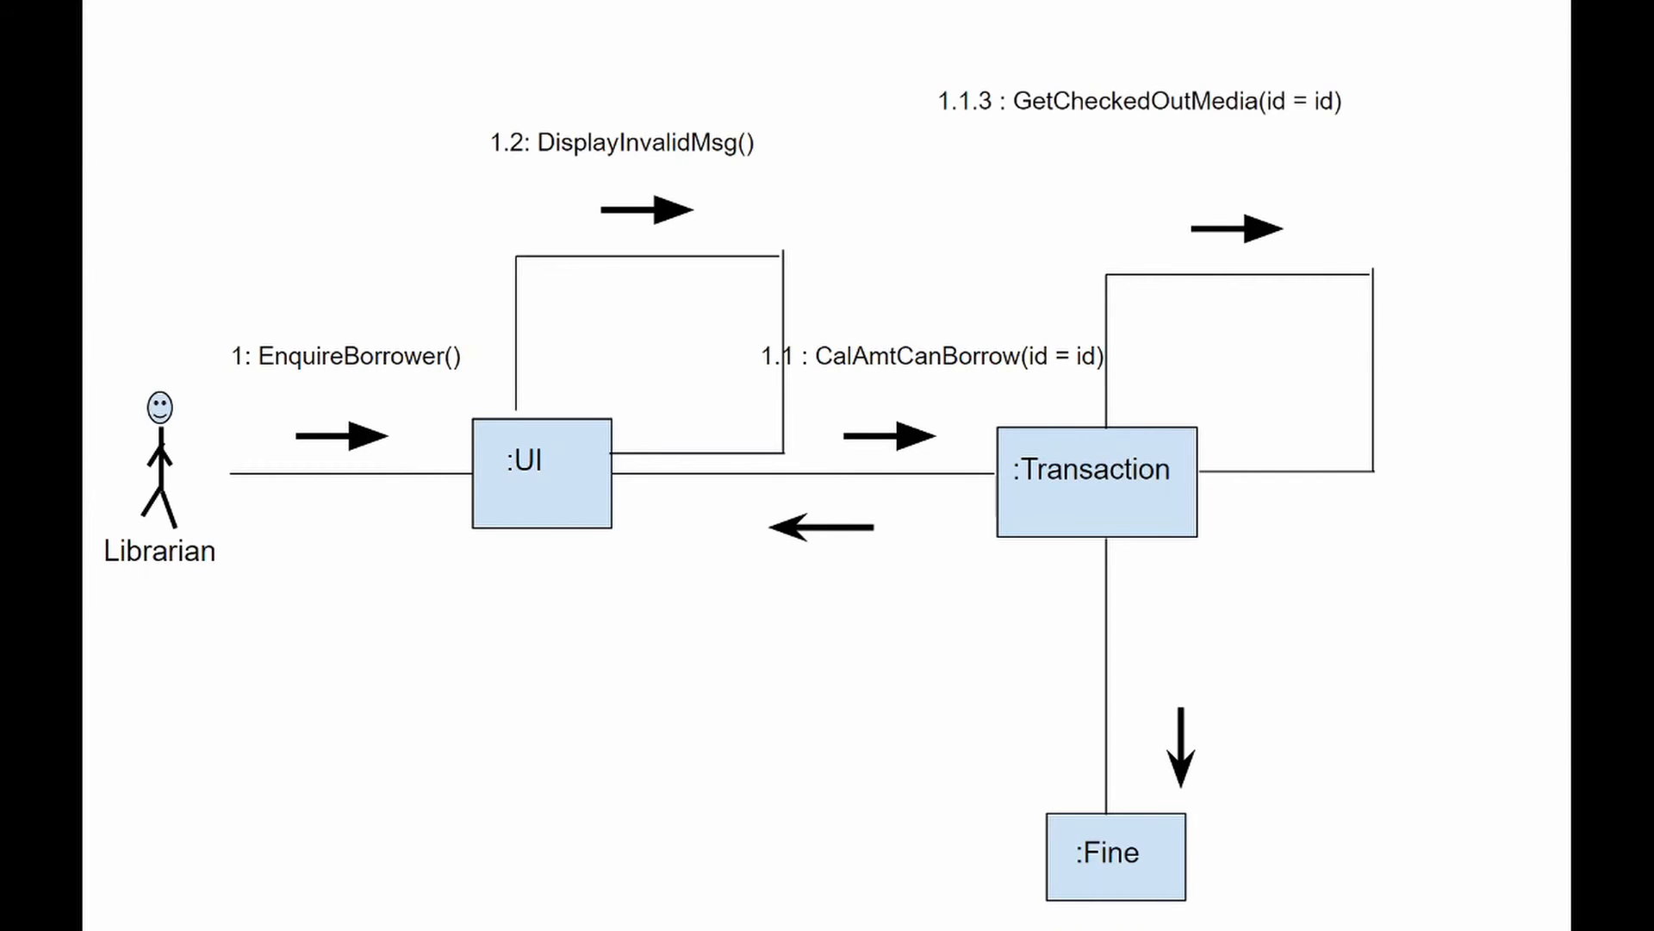
text(1.1.4 : isMediaOverdue(id = mediaid))
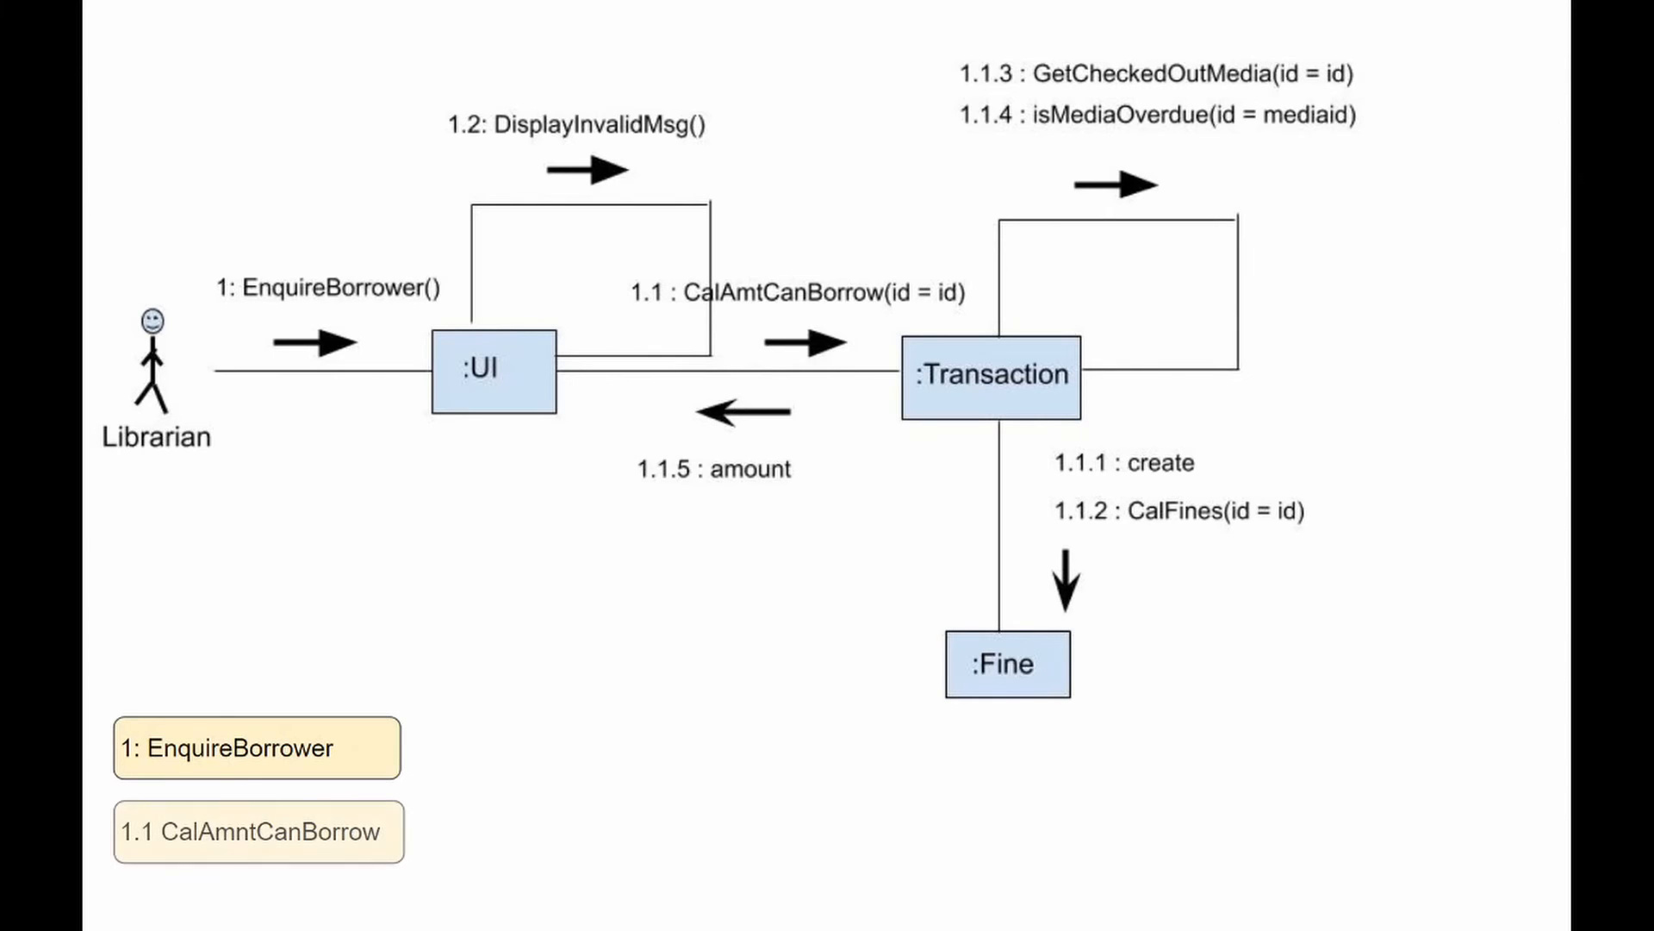
click(258, 832)
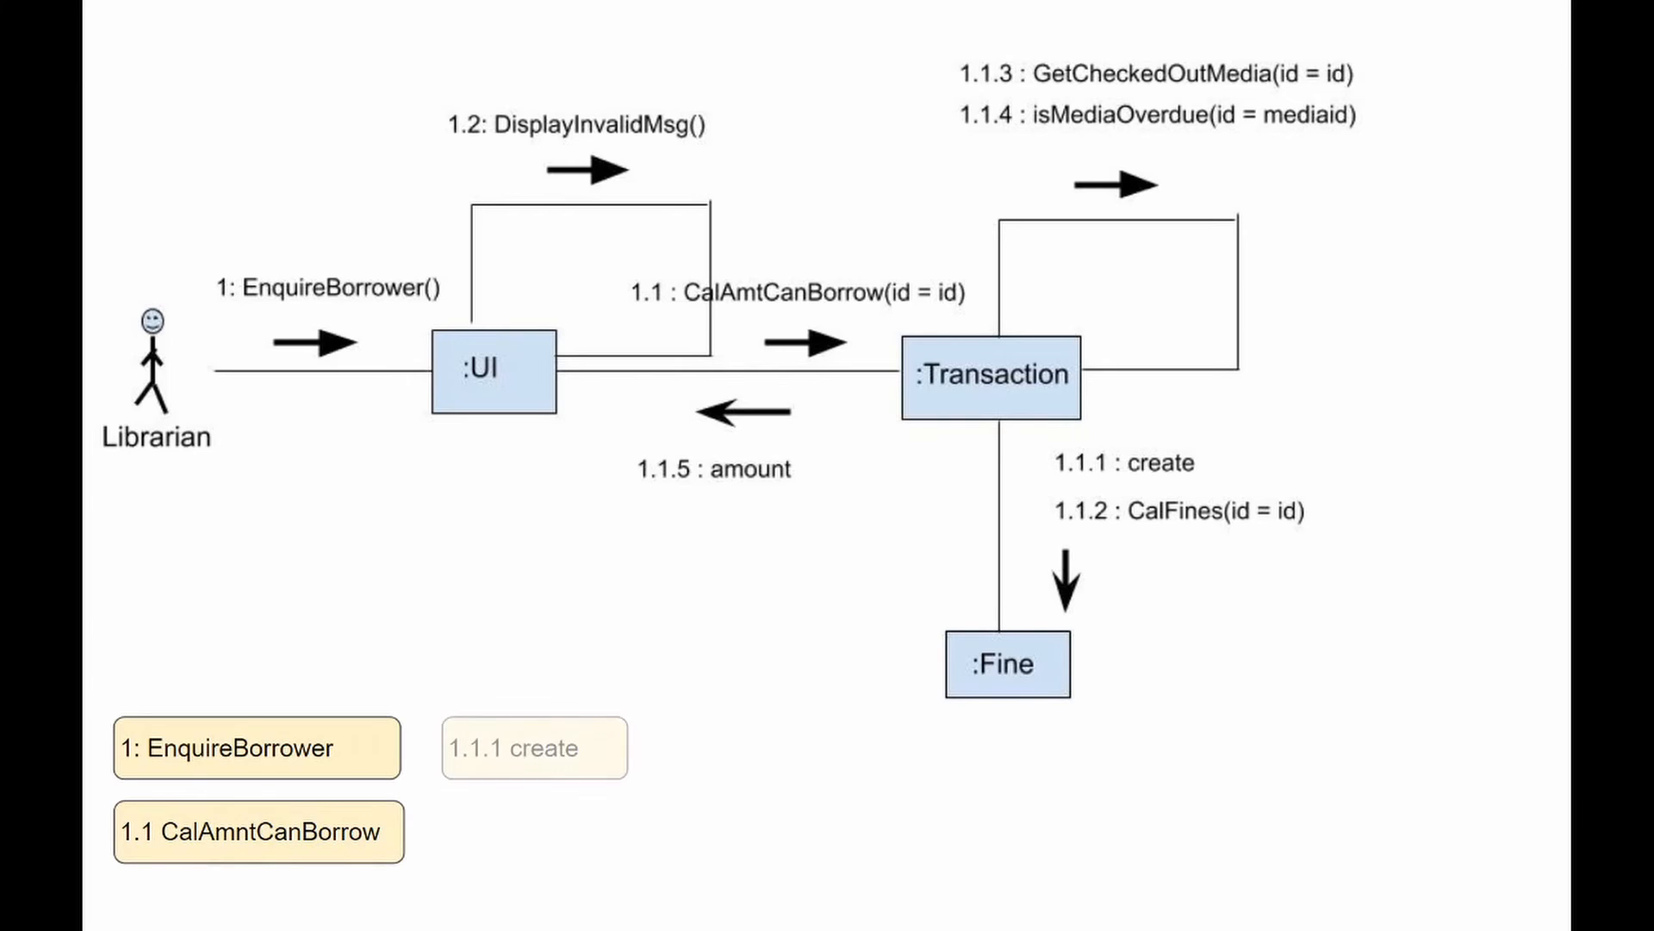
click(532, 747)
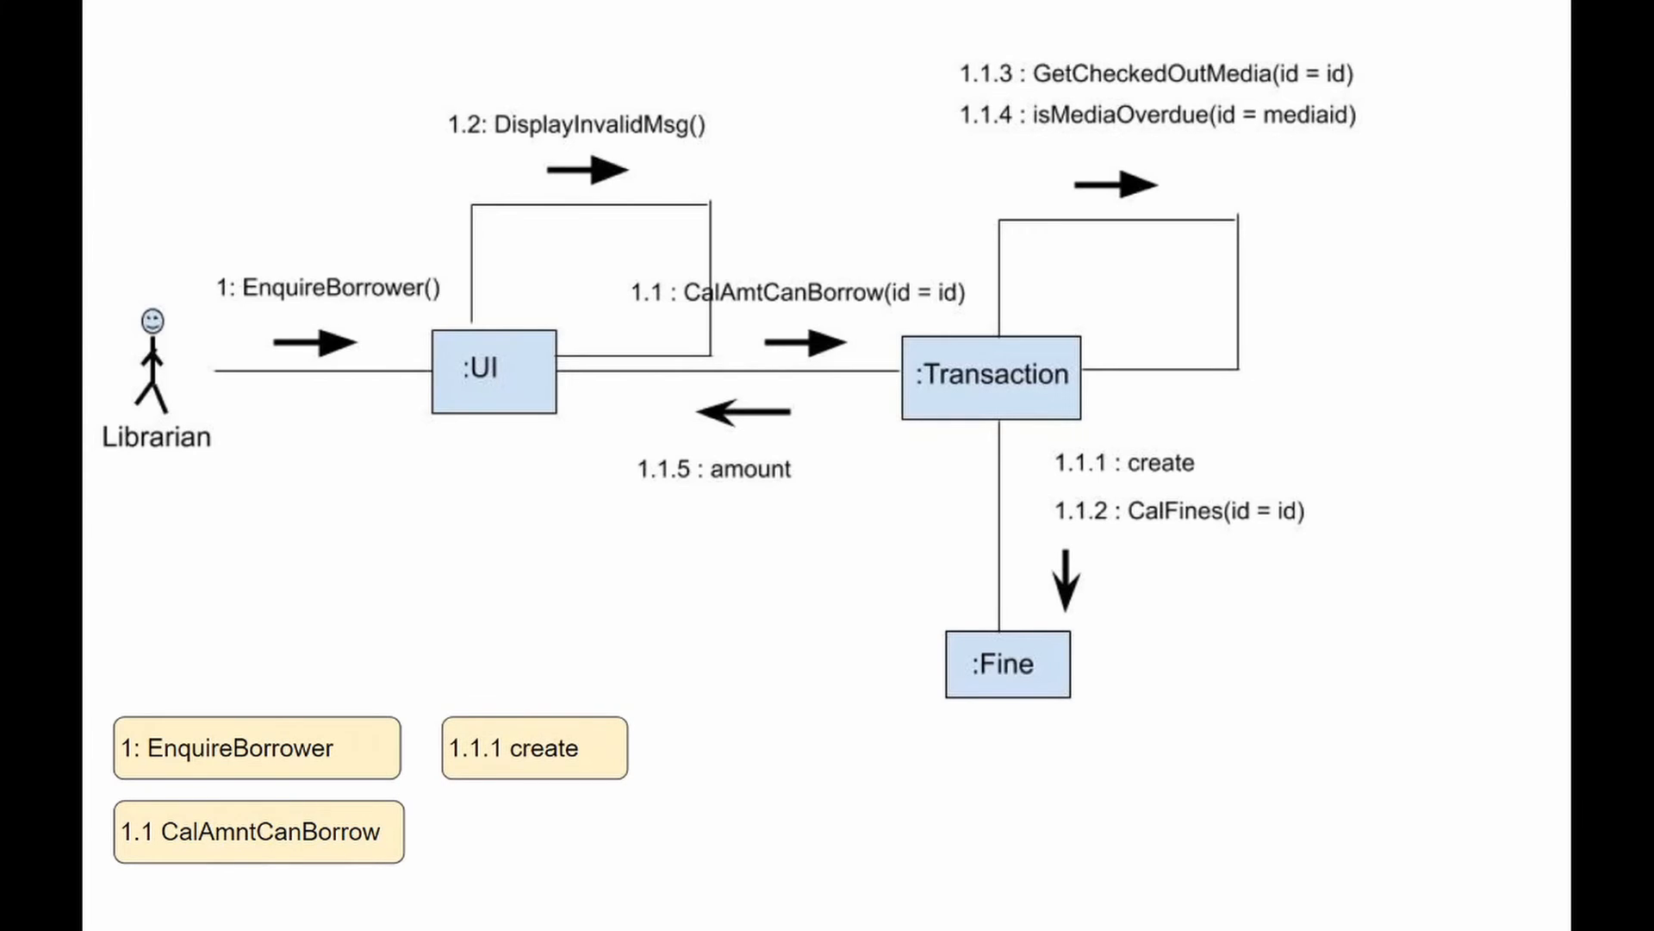
click(533, 831)
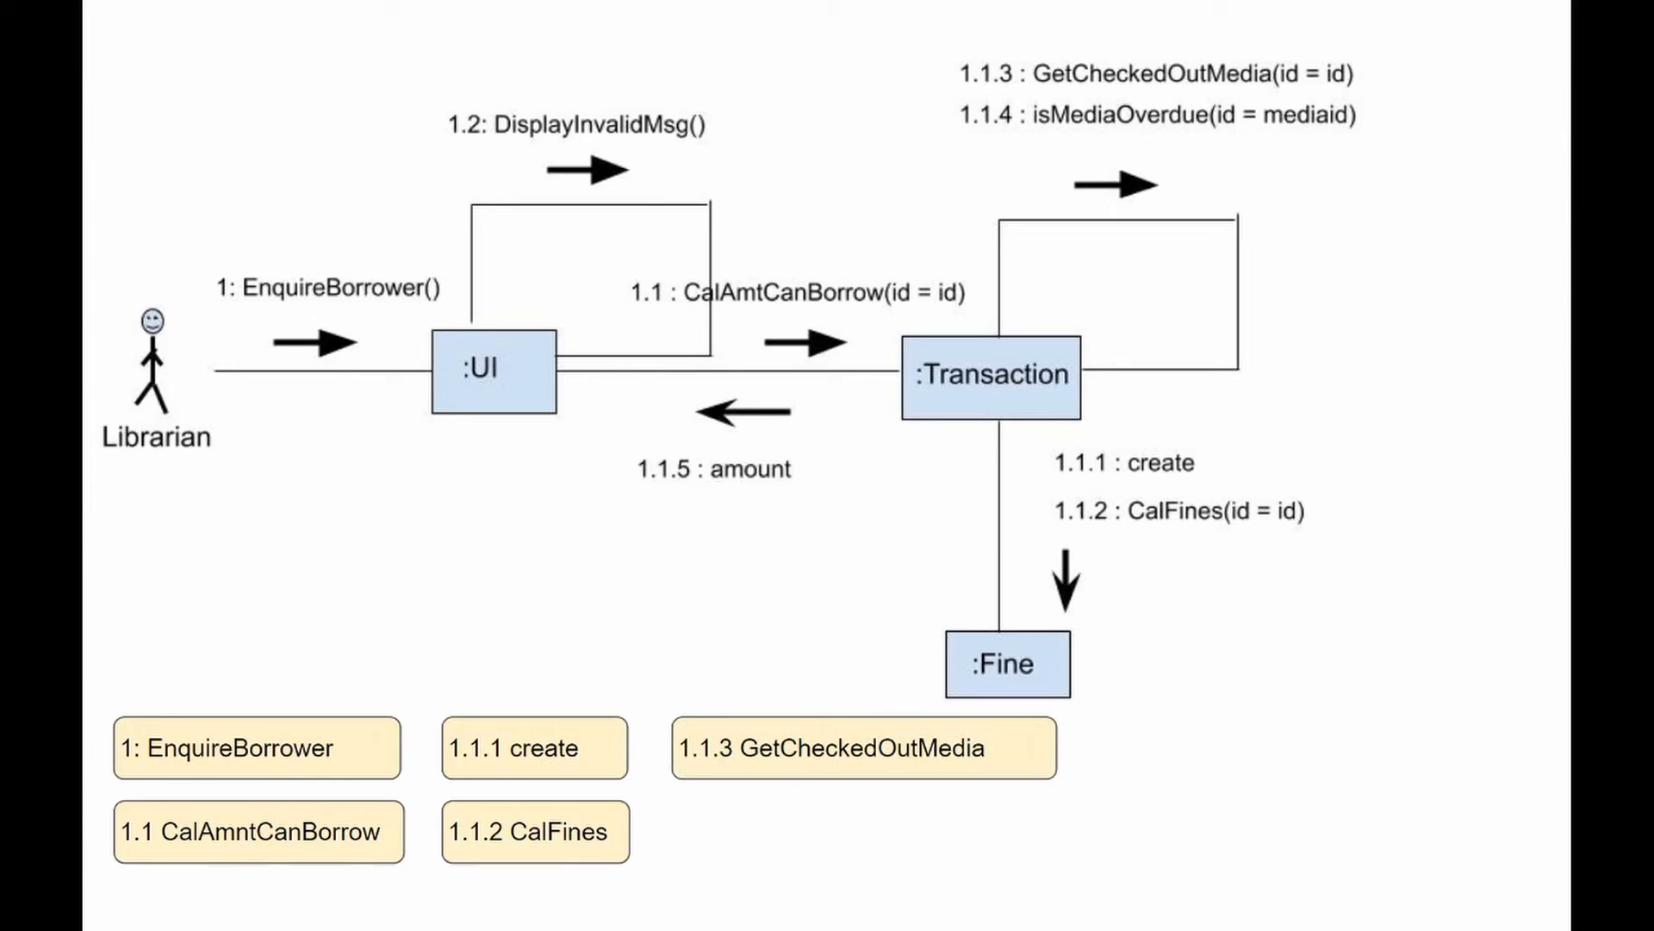
click(863, 831)
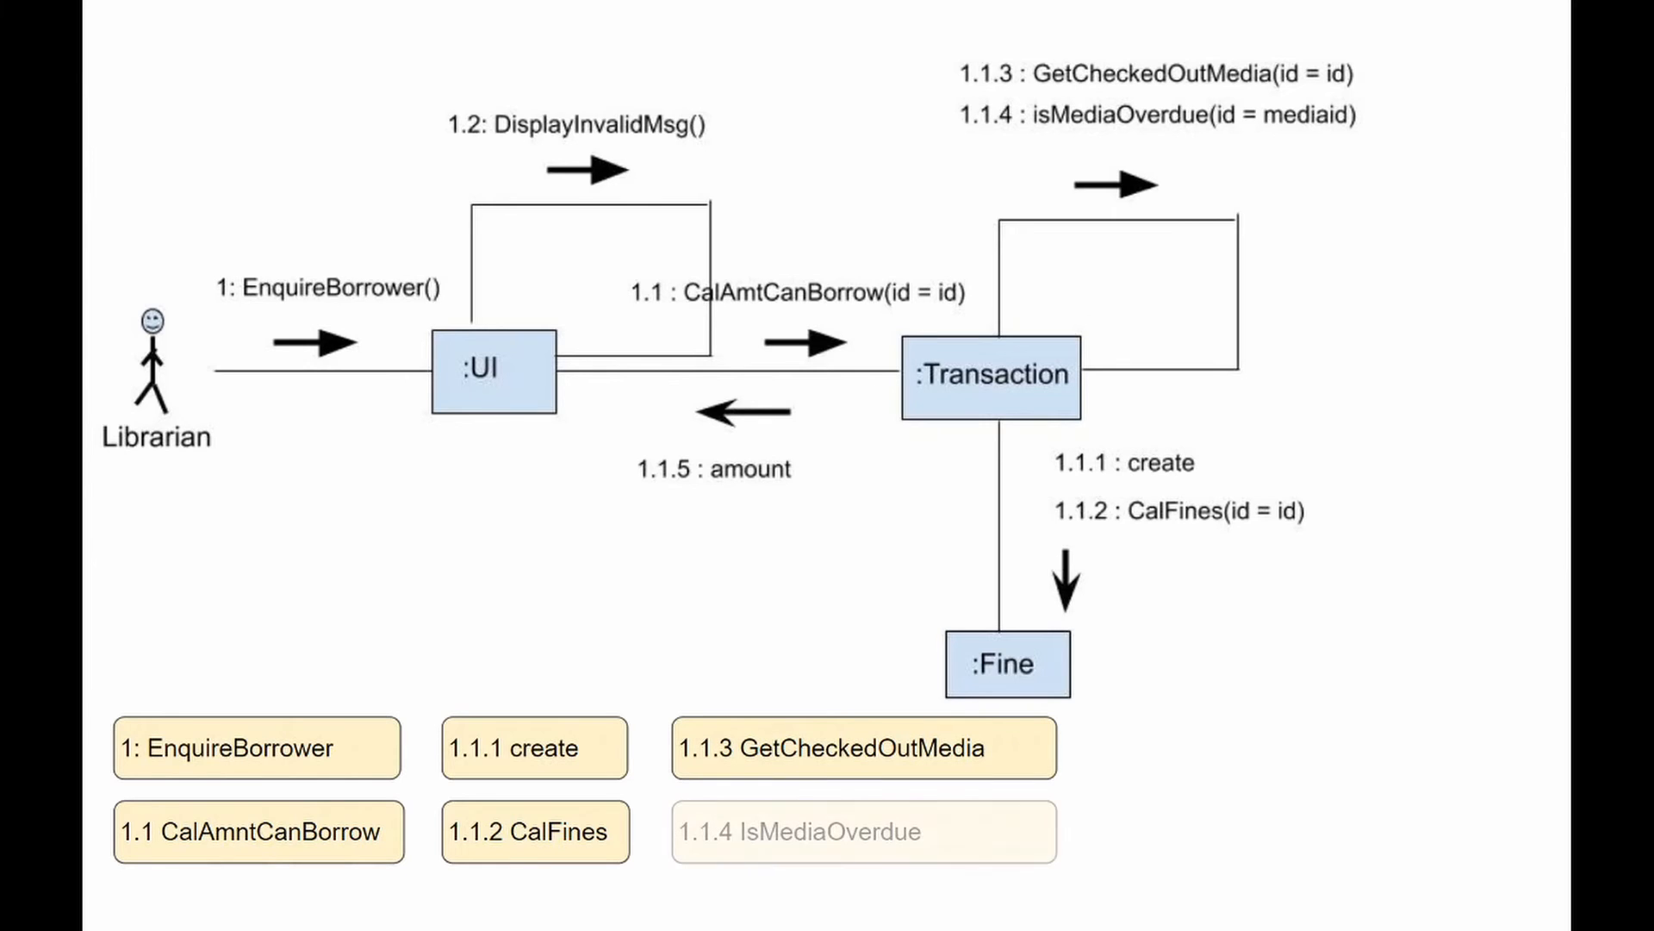
click(862, 832)
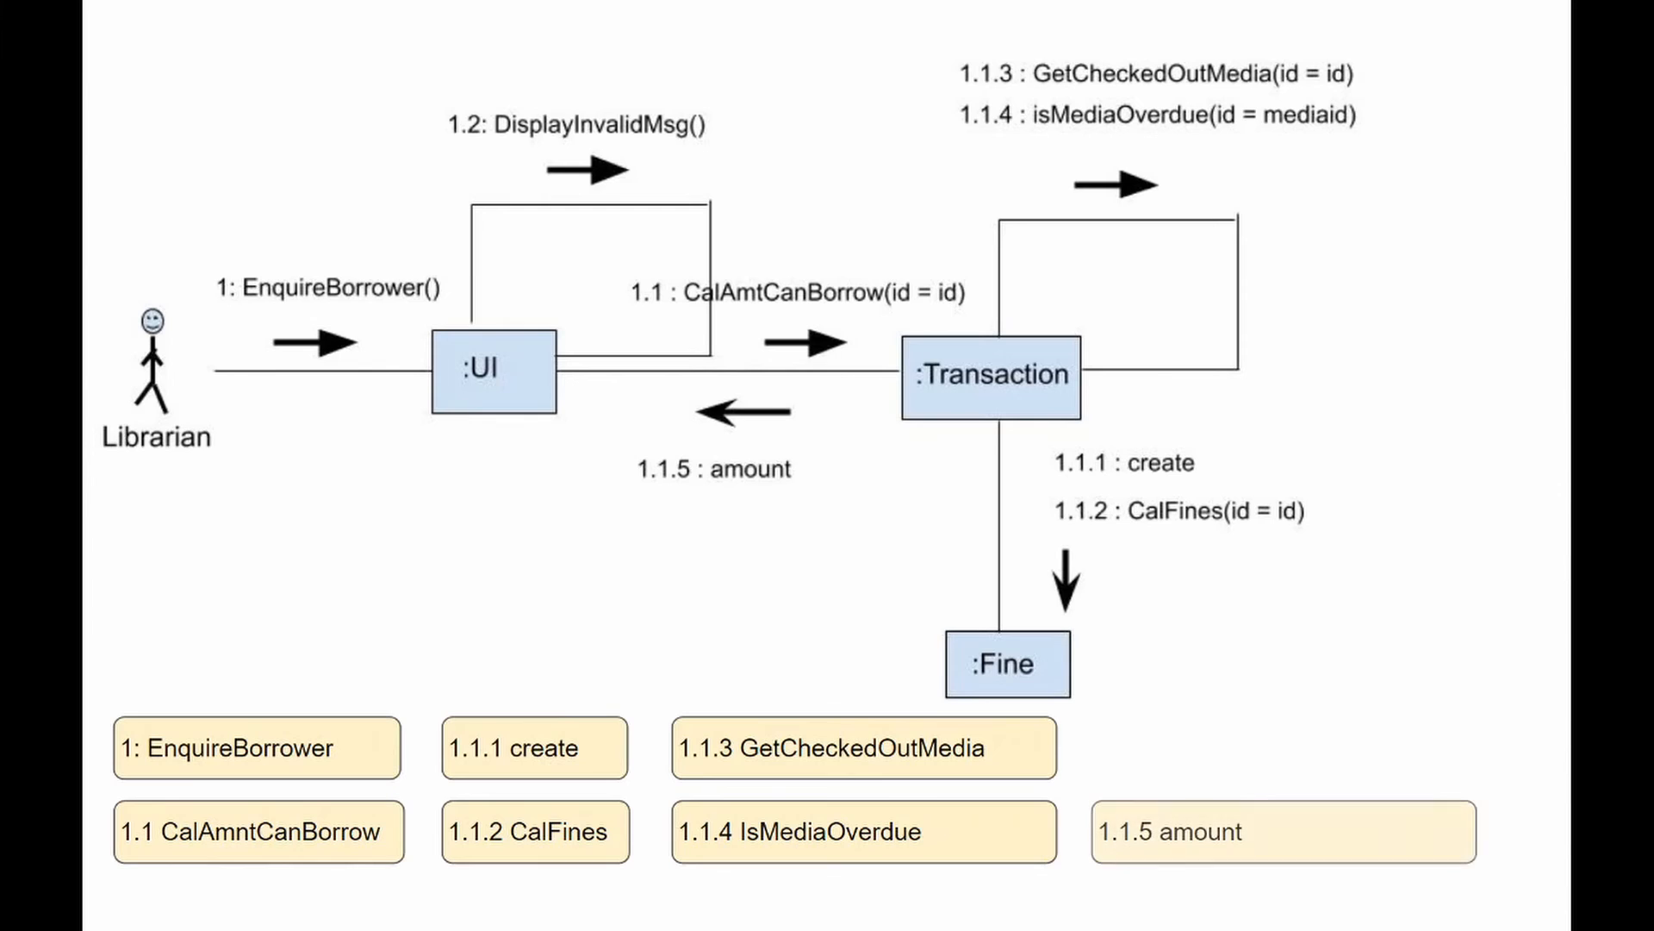
click(1282, 831)
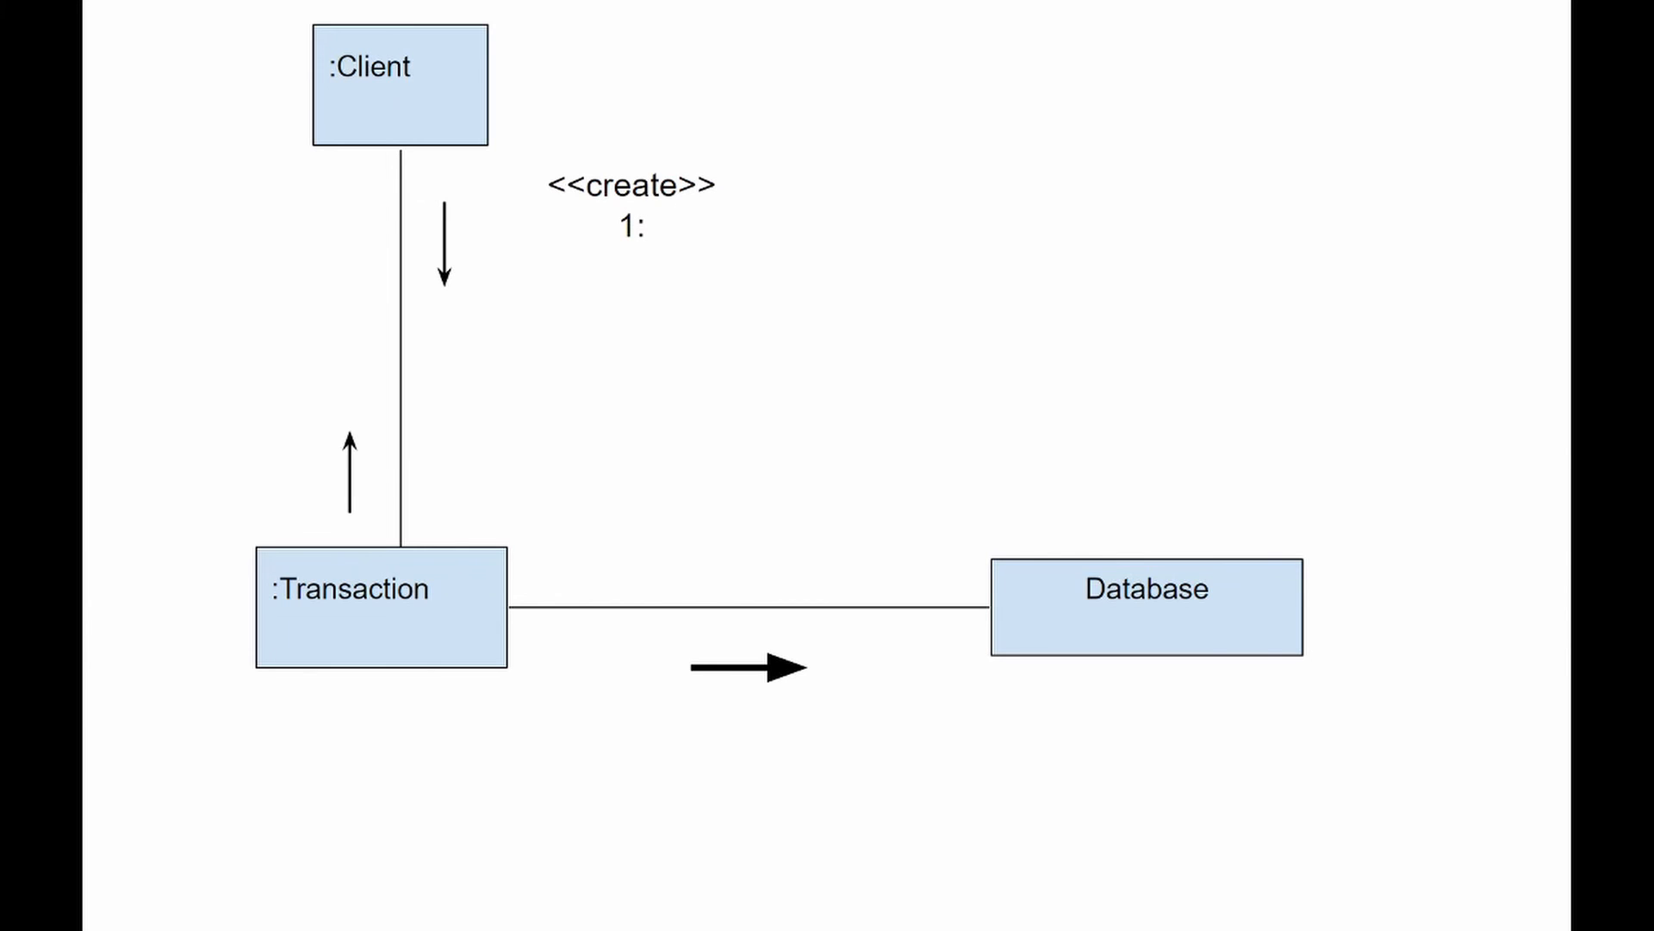
text(2: Operation(a, d, o))
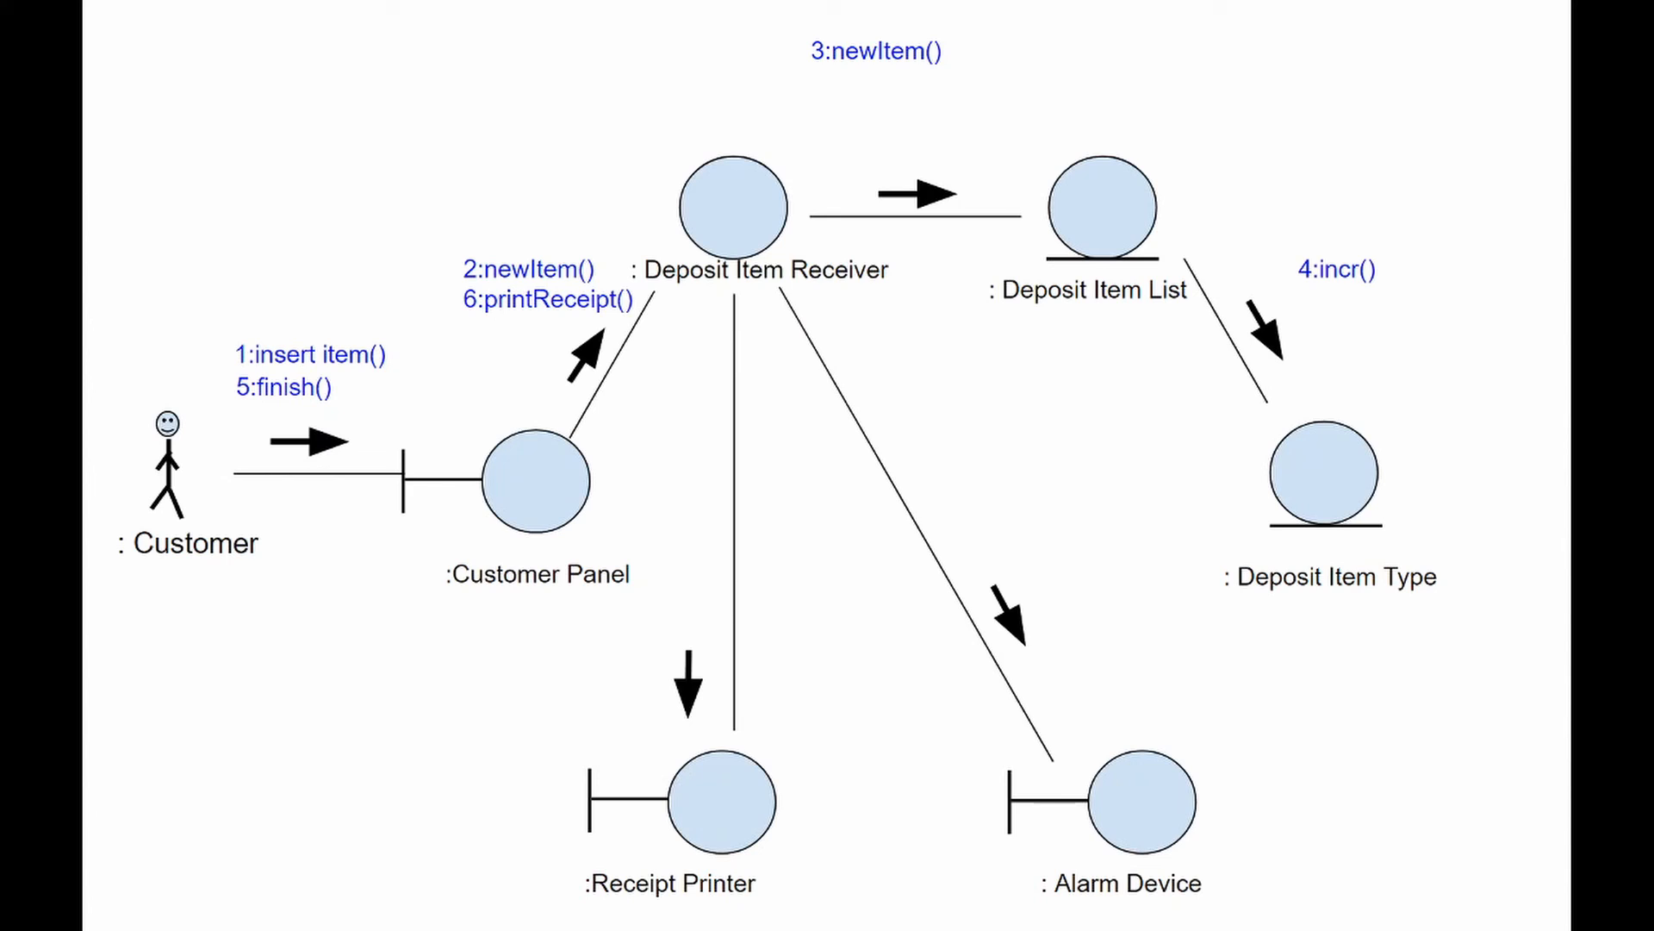
text(7:getItems())
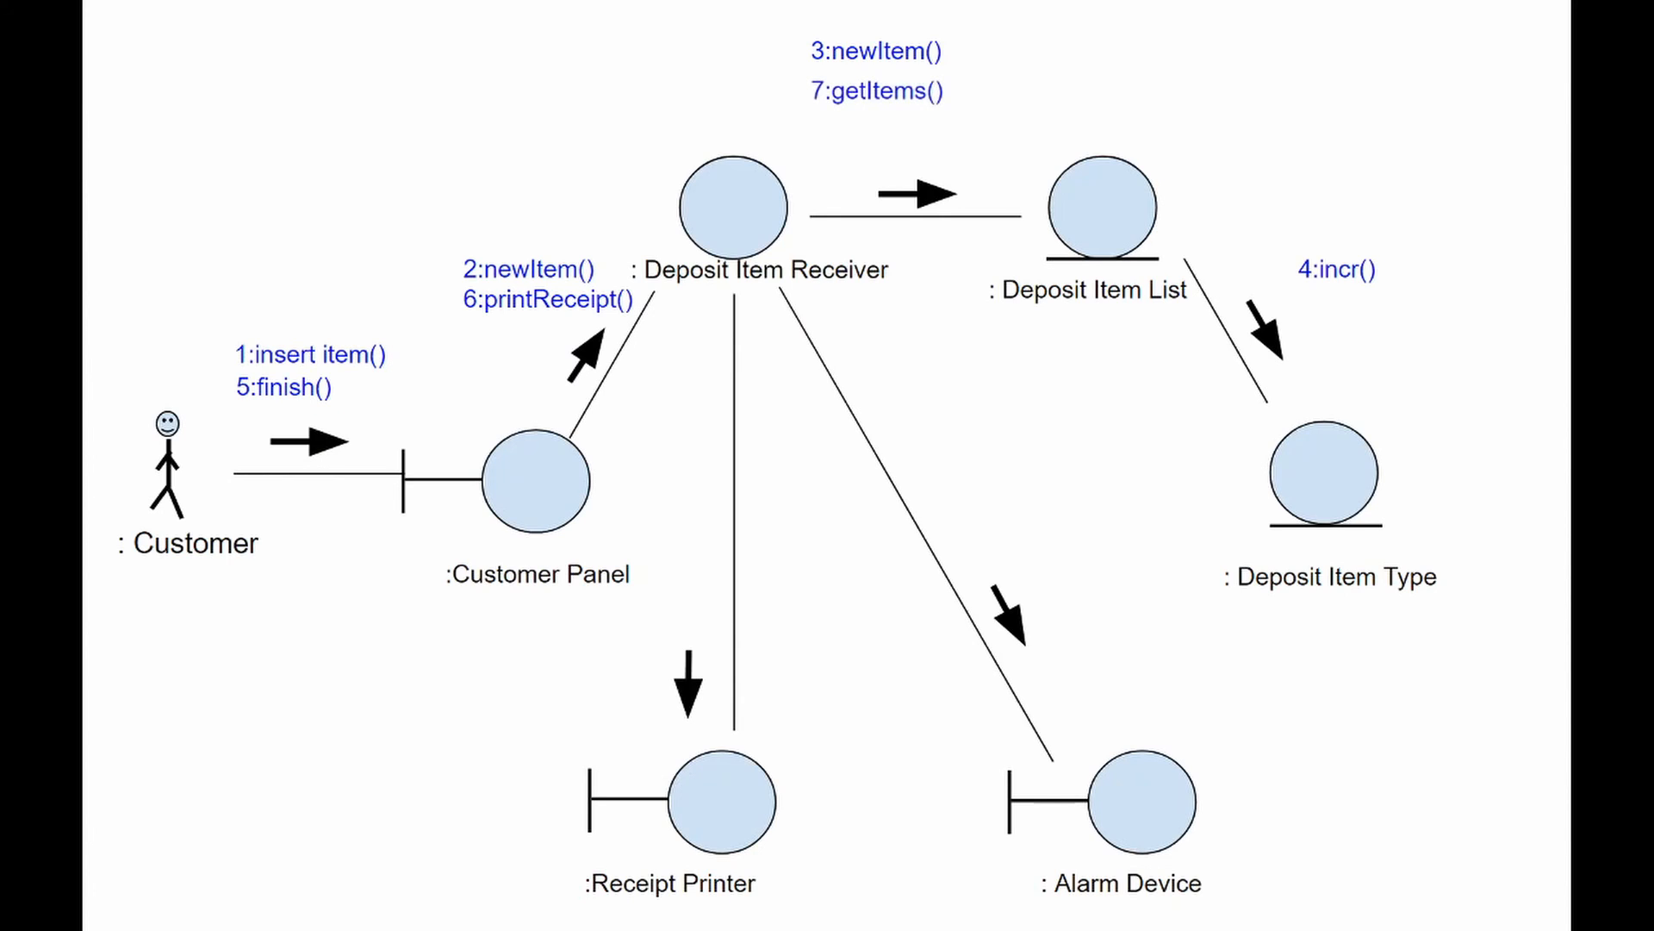